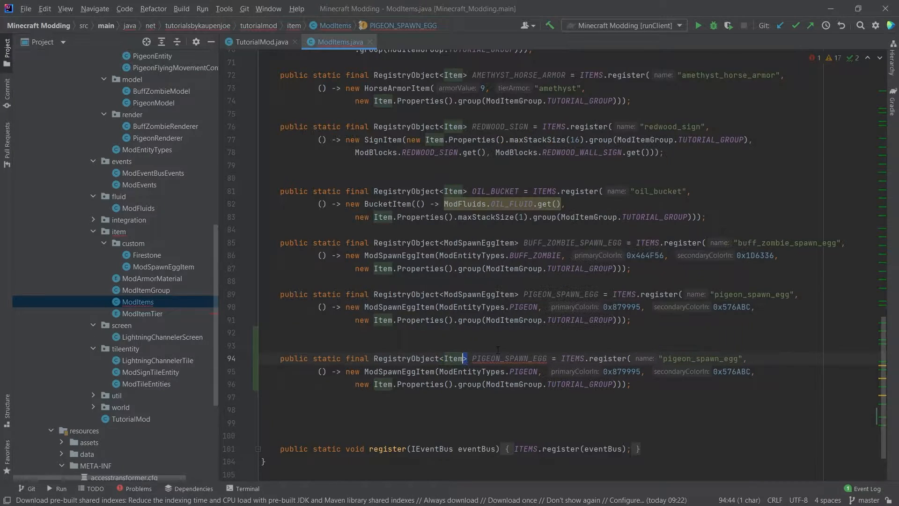
- Turn the copied spawn egg entry into a KAUPENBOW BowItem named 'kaupenbow' with maxStackSize(1)
{"action": "type", "text": "KAUPEN"}
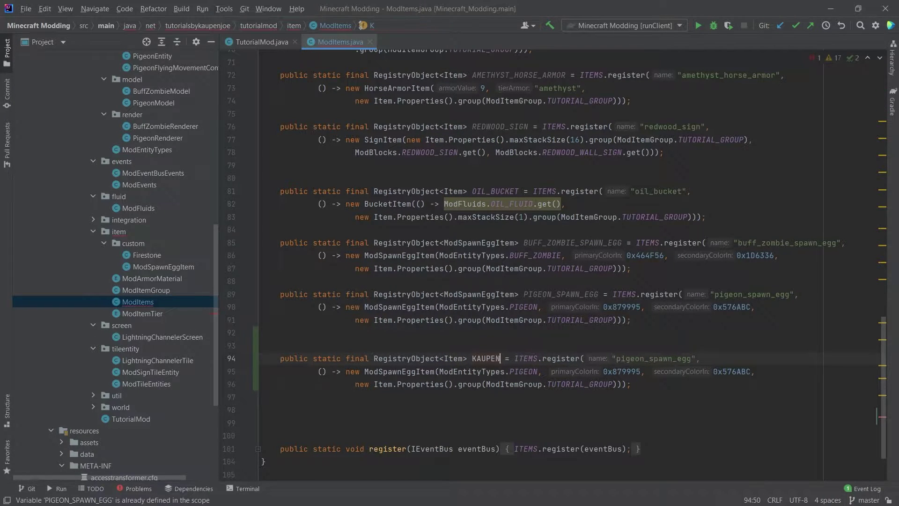
{"action": "type", "text": "BOW"}
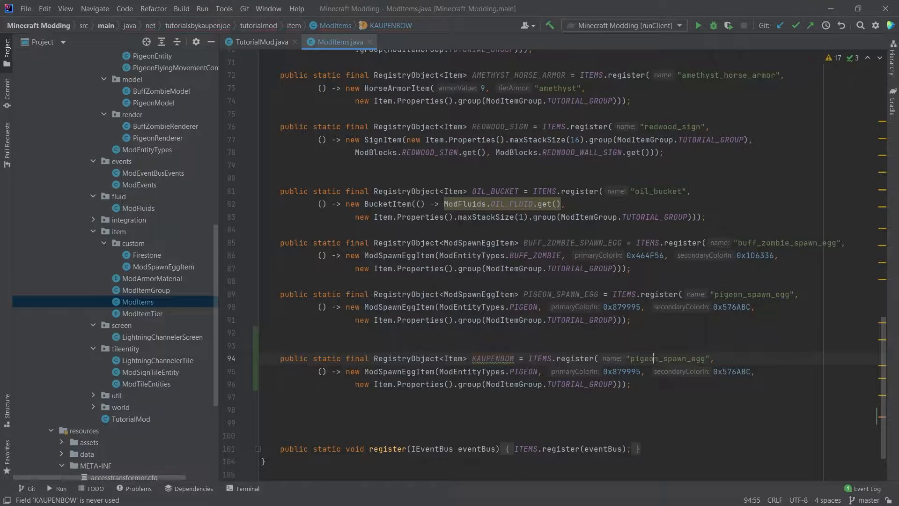
{"action": "type", "text": "kaupenbow"}
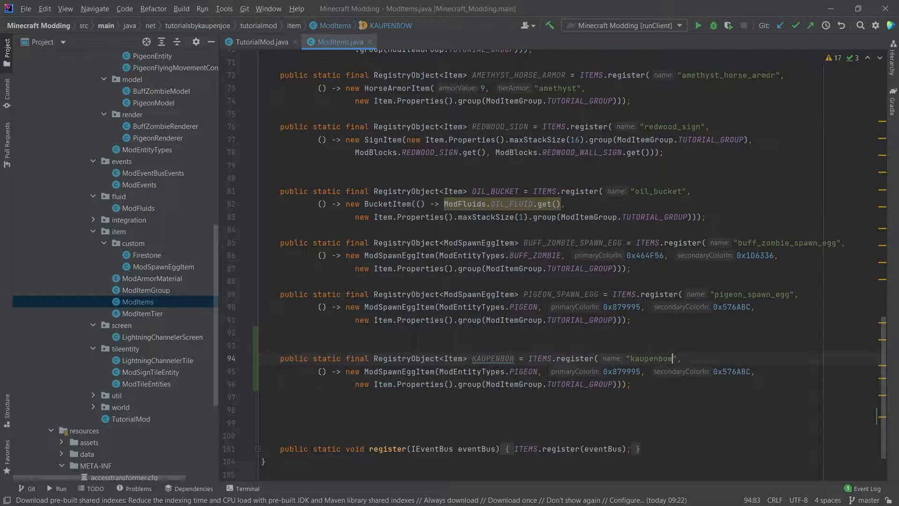
{"action": "type", "text": "BowI"}
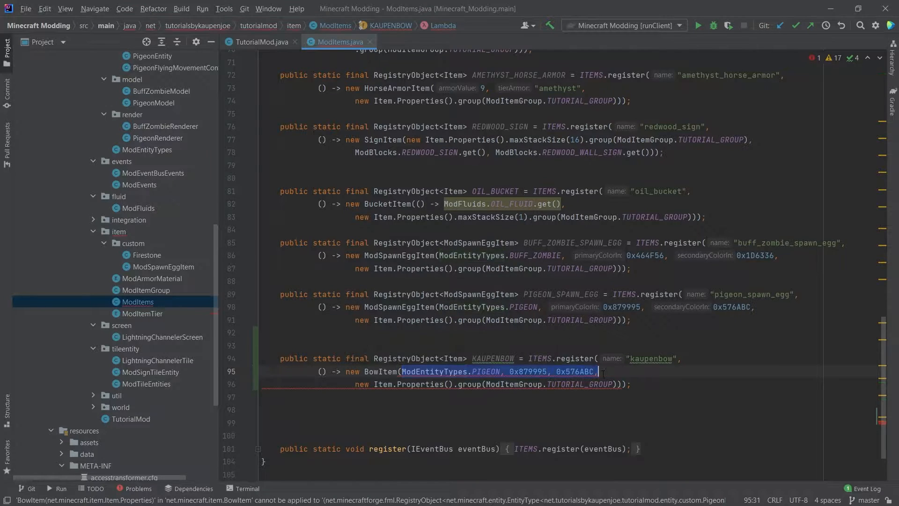
{"action": "key", "text": "Delete"}
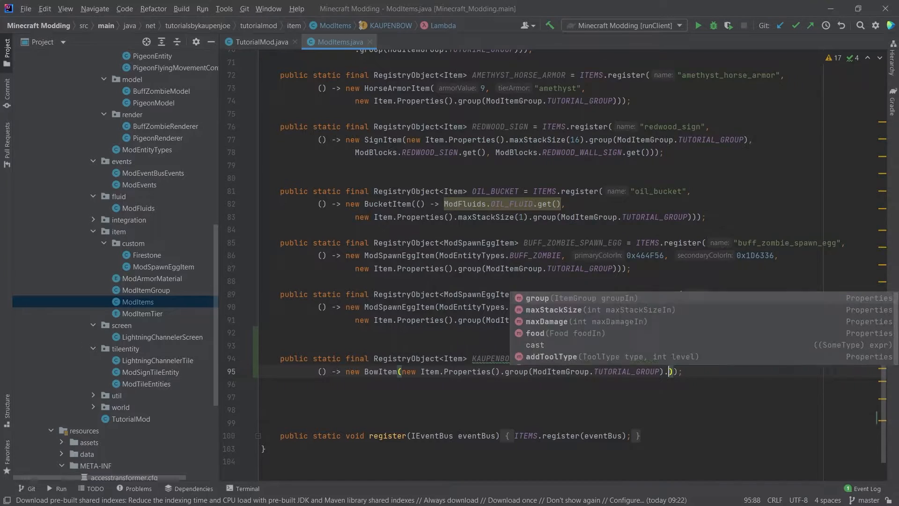
{"action": "type", "text": "max"}
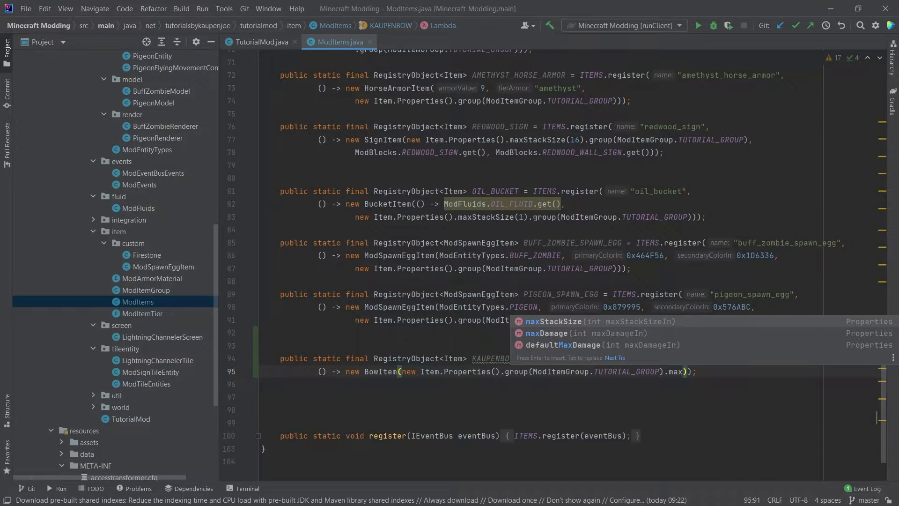
{"action": "key", "text": "Enter"}
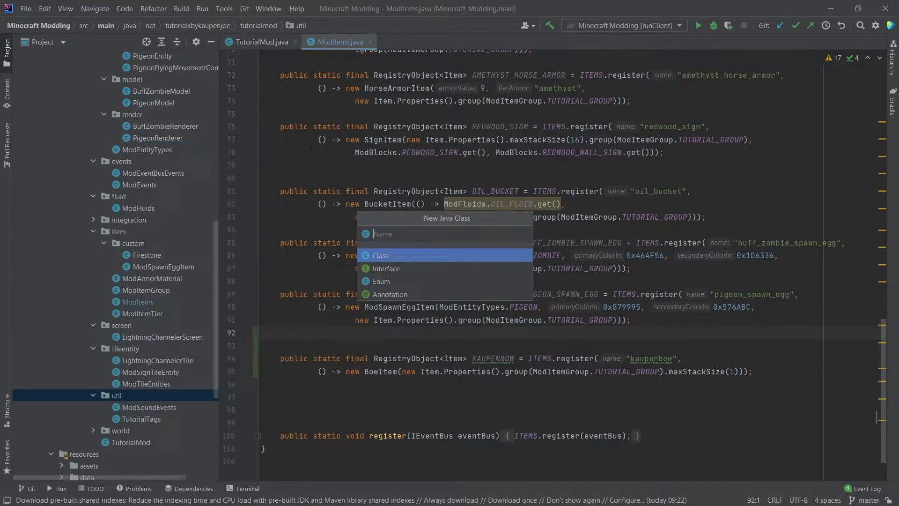
- Create the ModItemModelProperties Java class in the util package
{"action": "type", "text": "ModItem"}
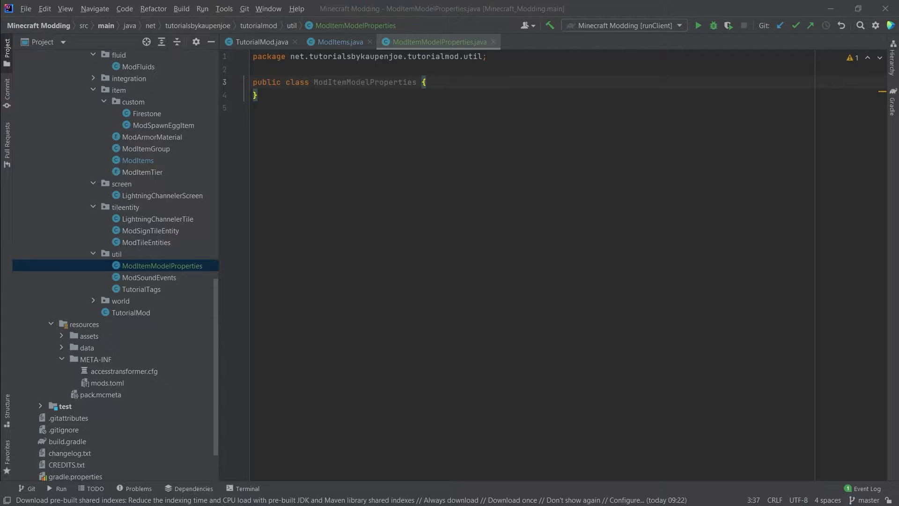
{"action": "type", "text": "makeBow method code"}
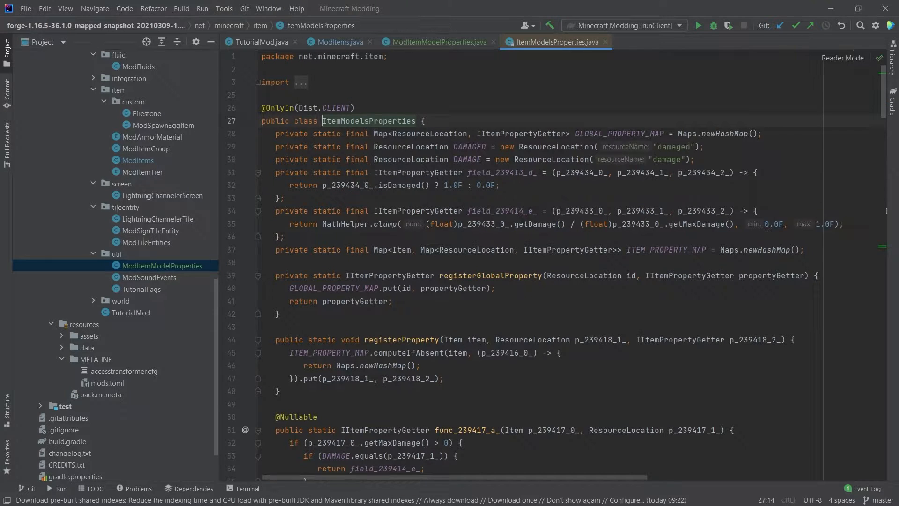
- Read ItemModelsProperties' registered properties, from bow pull and clock time down to crossbow
{"action": "scroll", "scroll_direction": "down", "scroll_amount": 3}
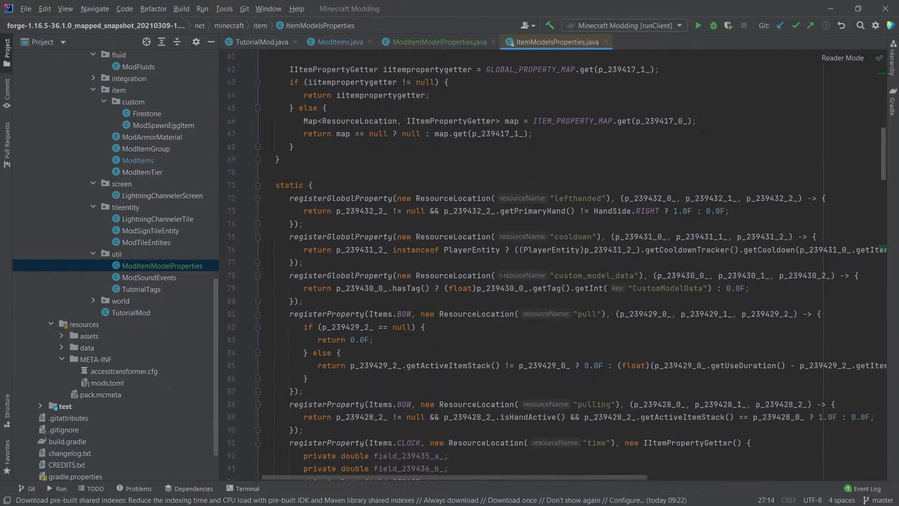
{"action": "scroll", "scroll_direction": "down", "scroll_amount": 3}
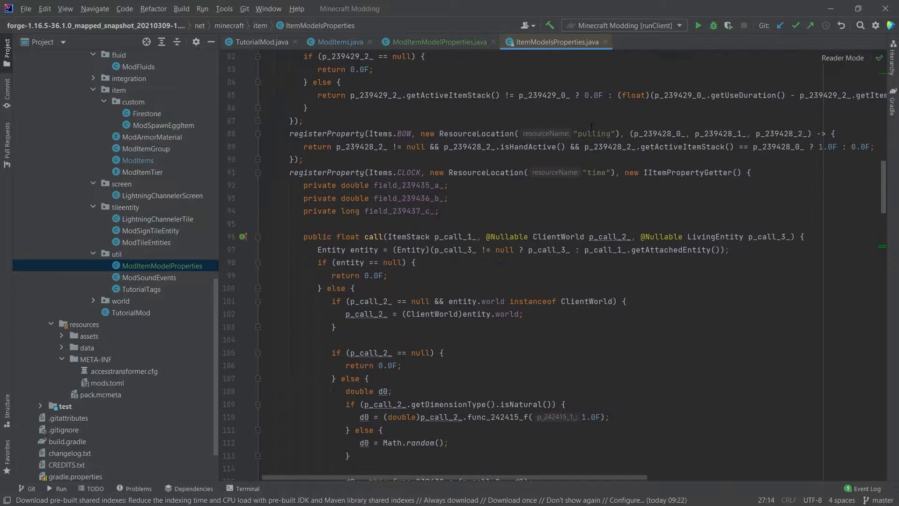
{"action": "double_click", "coordinate": [596, 172]}
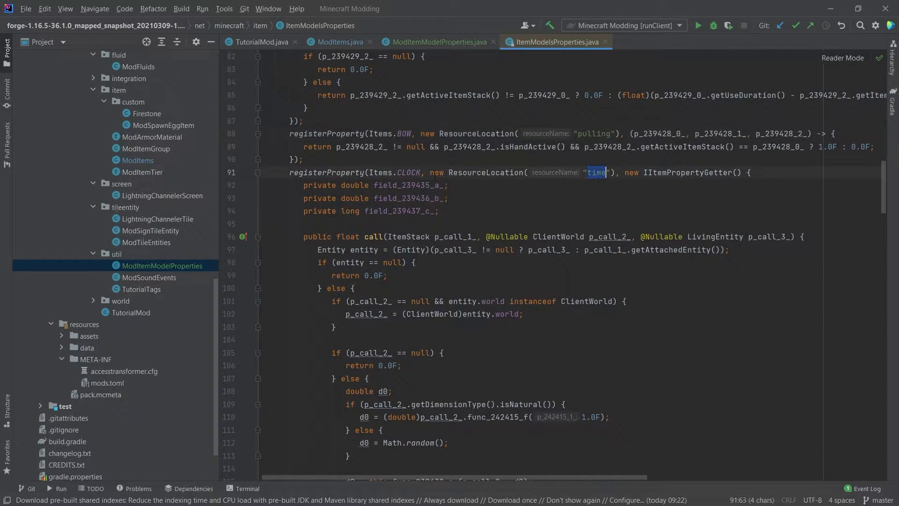
{"action": "scroll", "scroll_direction": "down", "scroll_amount": 3}
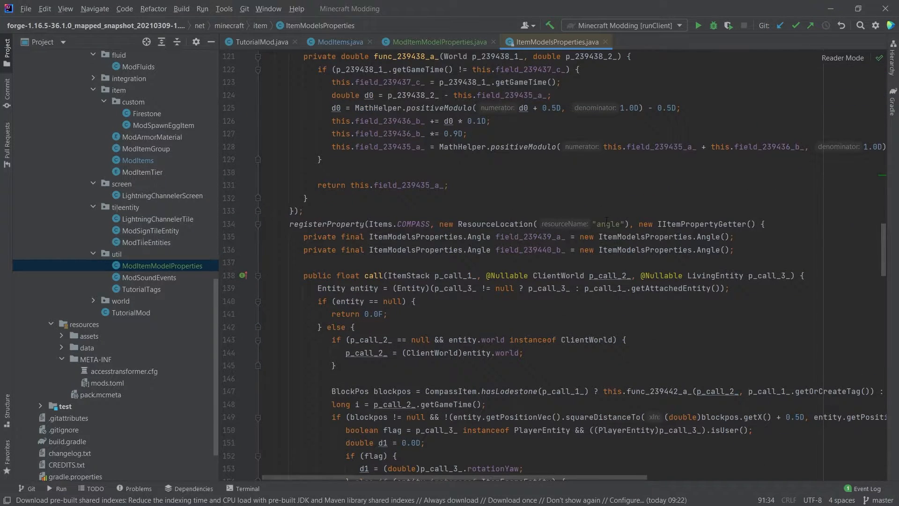
{"action": "scroll", "scroll_direction": "down", "scroll_amount": 3}
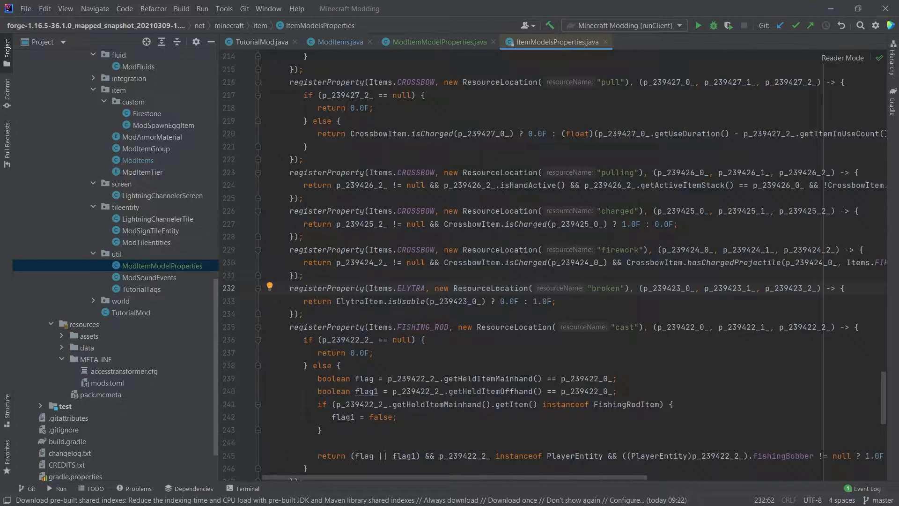
{"action": "mouse_move", "coordinate": [421, 42]}
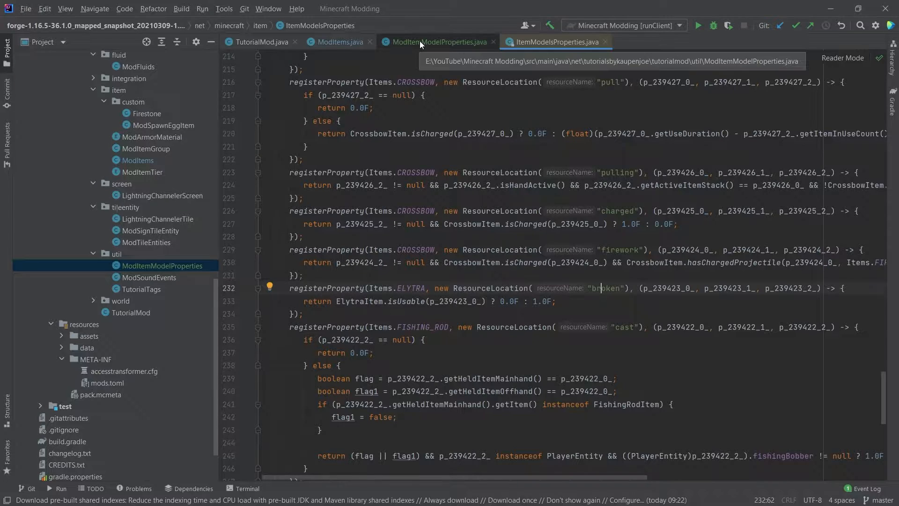
- Return to ModItemModelProperties to write the makeBow method with pull and pulling properties
{"action": "left_click", "coordinate": [437, 41]}
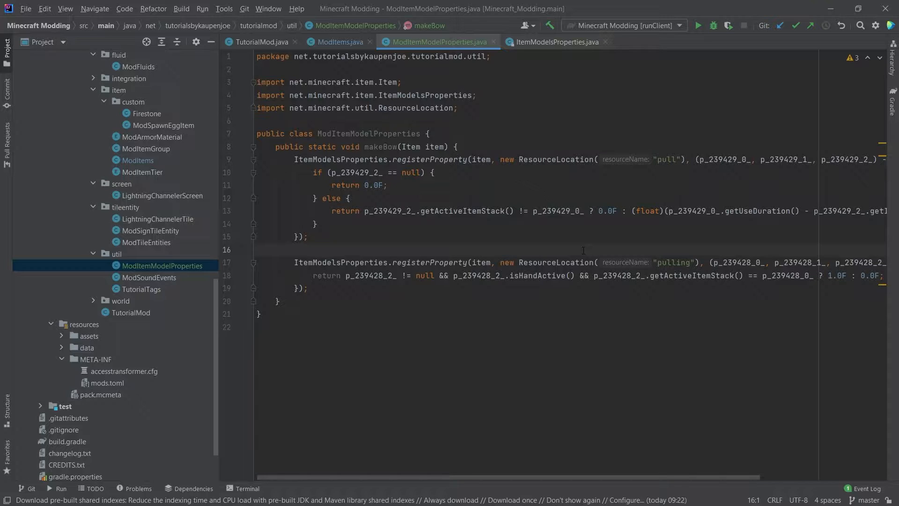
{"action": "mouse_move", "coordinate": [566, 349]}
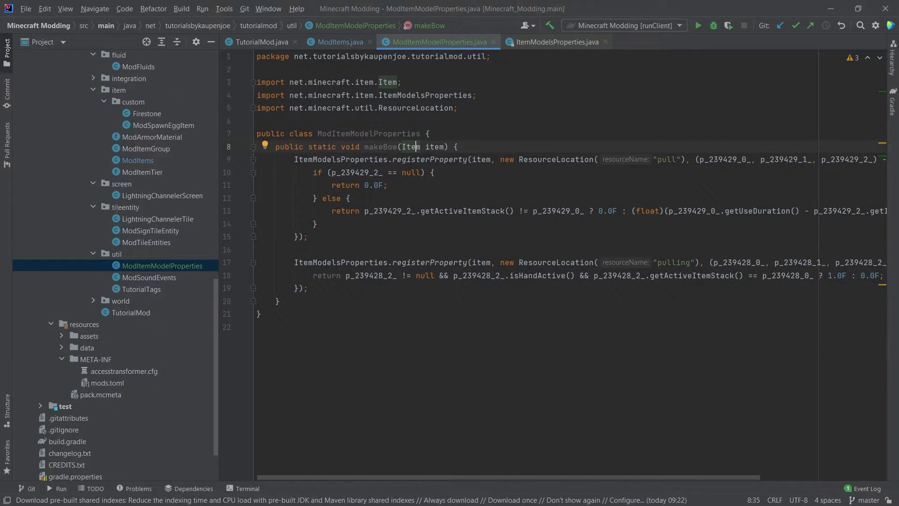
- Add ModItemModelProperties.makeBow(ModItems.KAUPENBOW.get()) to TutorialMod's doClientStuff
{"action": "left_click", "coordinate": [259, 42]}
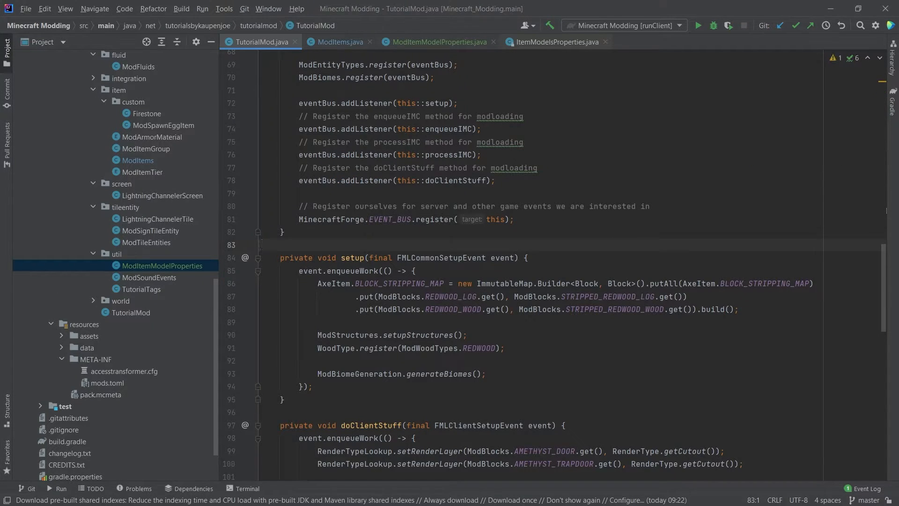
{"action": "scroll", "scroll_direction": "down", "scroll_amount": 3}
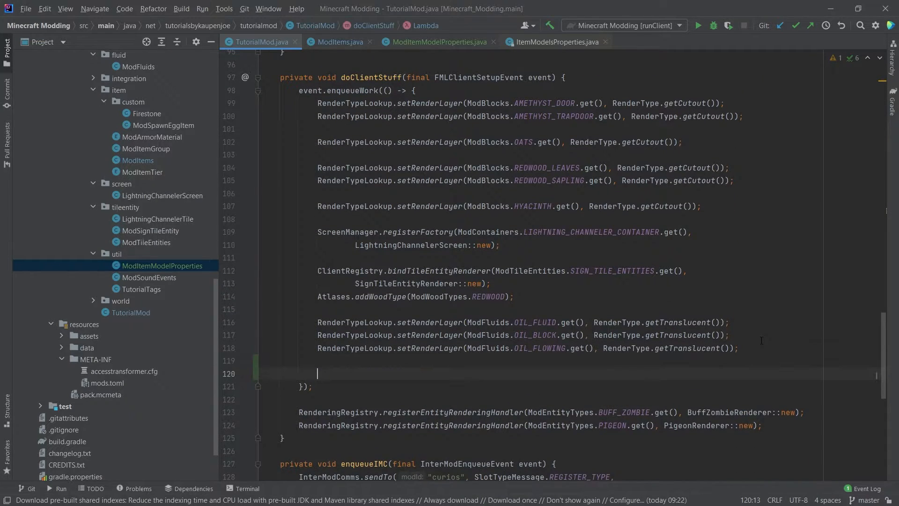
{"action": "type", "text": "ModItemModelProperties.makeBow(ModItems.KAUPENBOW.get());"}
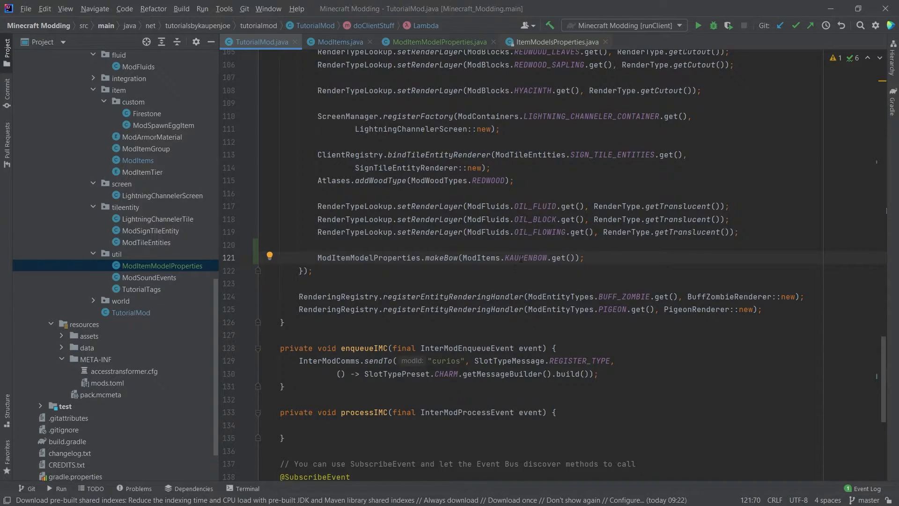
{"action": "double_click", "coordinate": [559, 257]}
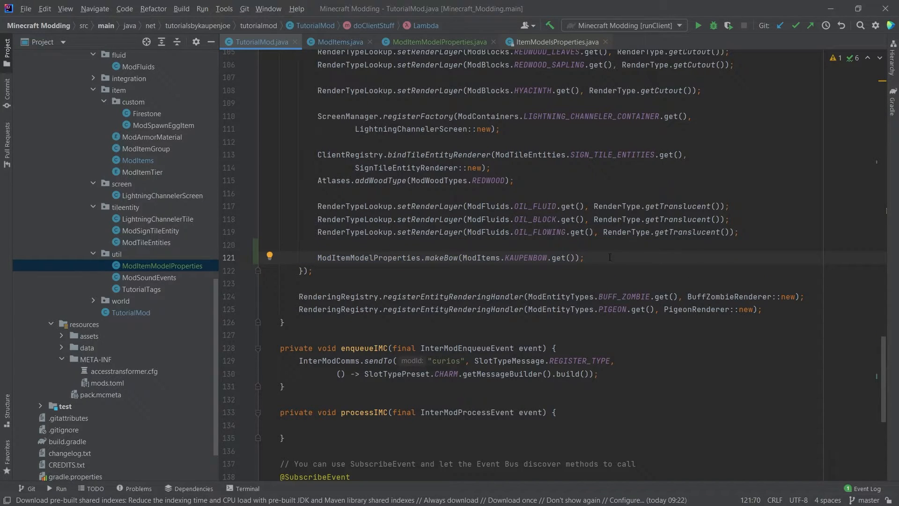
{"action": "mouse_move", "coordinate": [740, 155]}
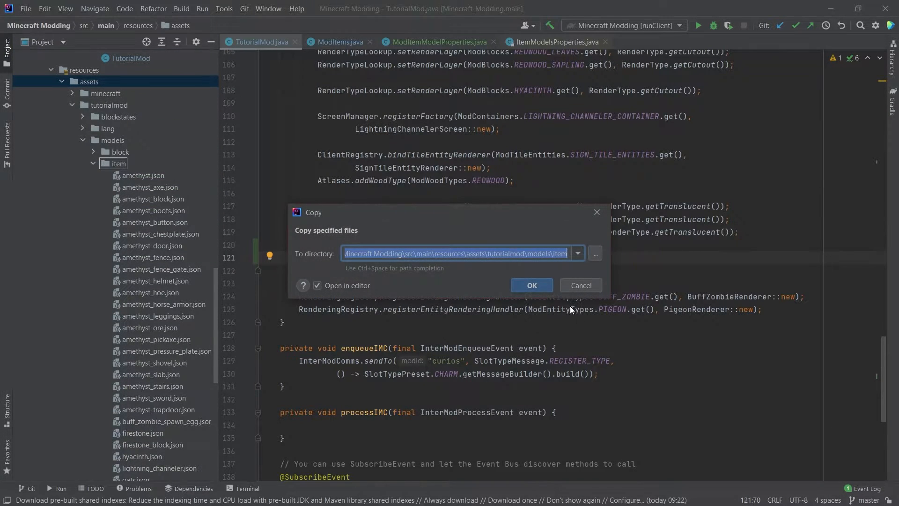
- Confirm copying the bow JSON files into assets/tutorialmod/models/item
{"action": "left_click", "coordinate": [532, 285]}
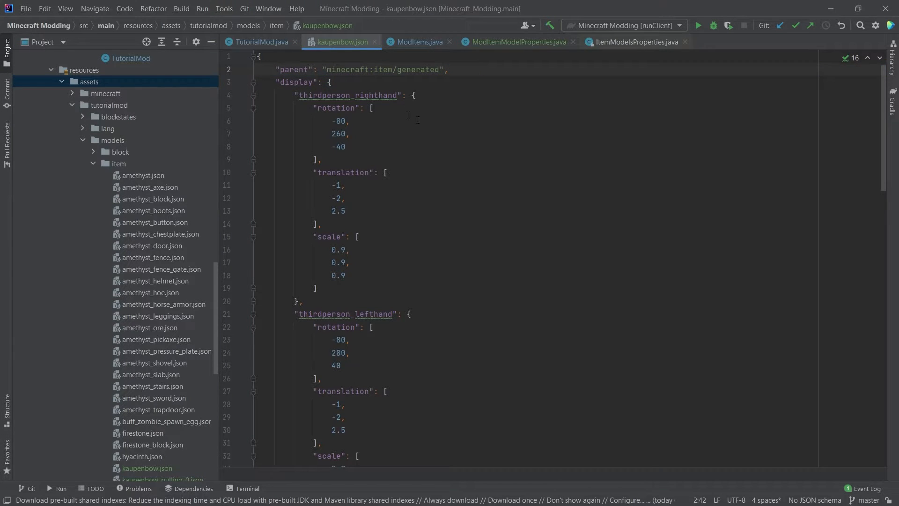
{"action": "scroll", "scroll_direction": "down", "scroll_amount": 3}
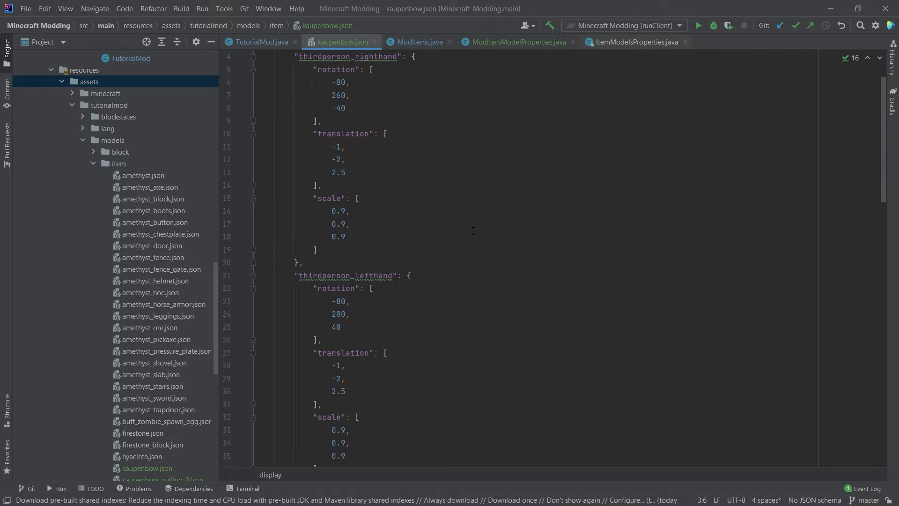
{"action": "scroll", "scroll_direction": "down", "scroll_amount": 3}
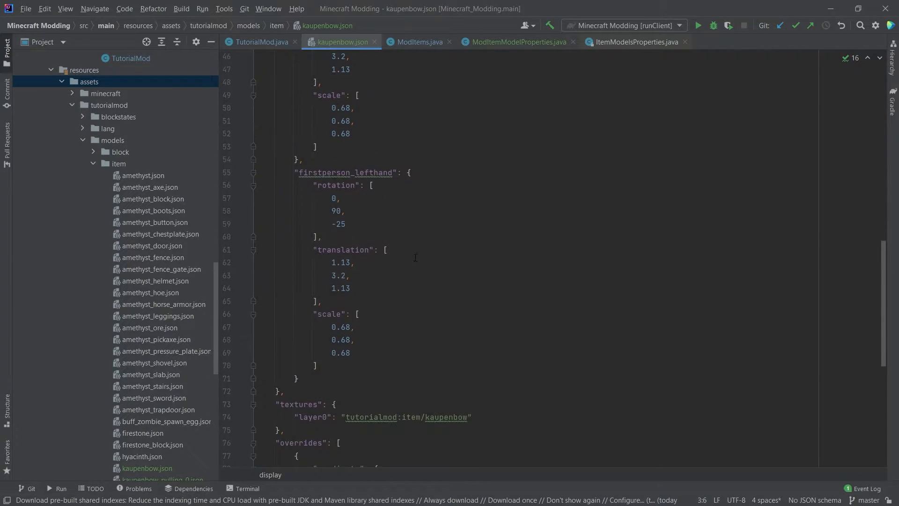
{"action": "scroll", "scroll_direction": "down", "scroll_amount": 3}
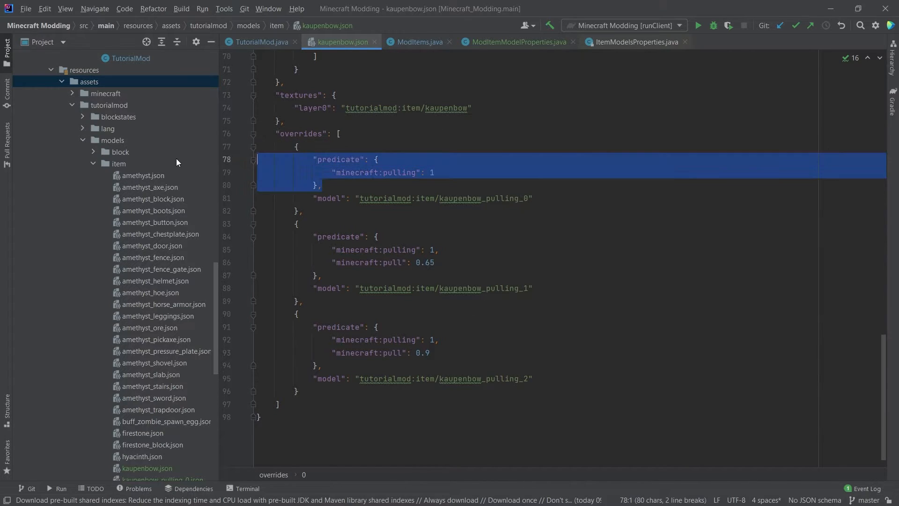
{"action": "left_click", "coordinate": [375, 159]}
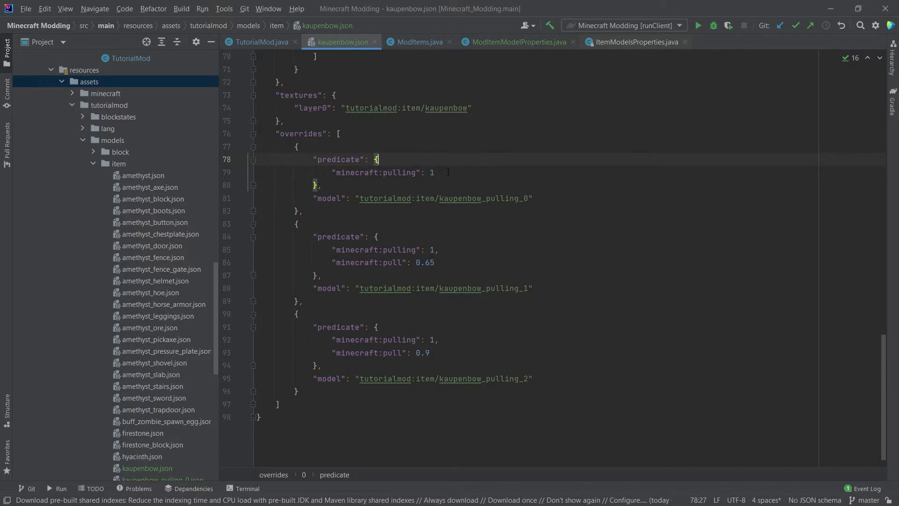
{"action": "left_click", "coordinate": [454, 174]}
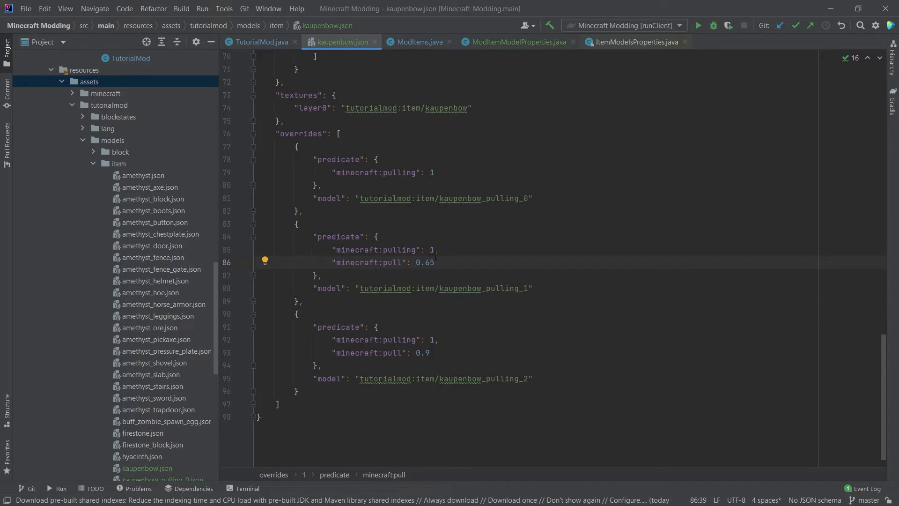
{"action": "double_click", "coordinate": [517, 288]}
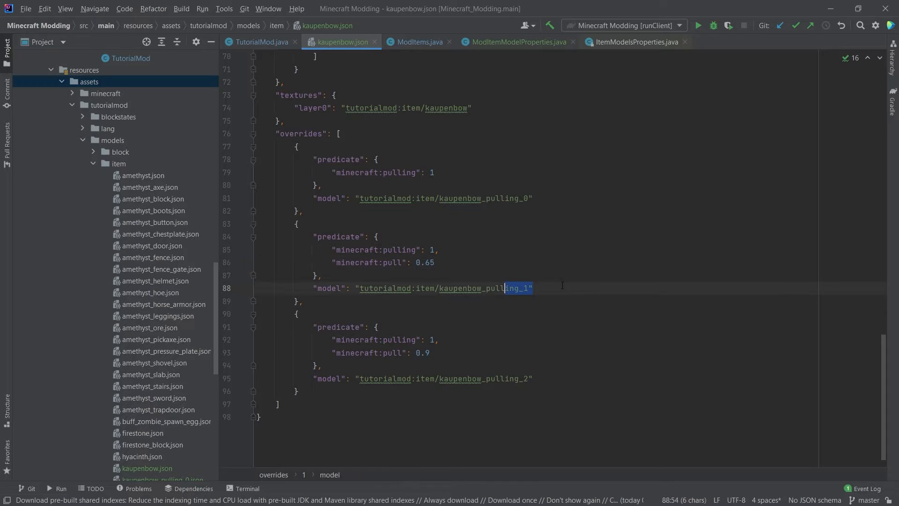
{"action": "left_click", "coordinate": [428, 353]}
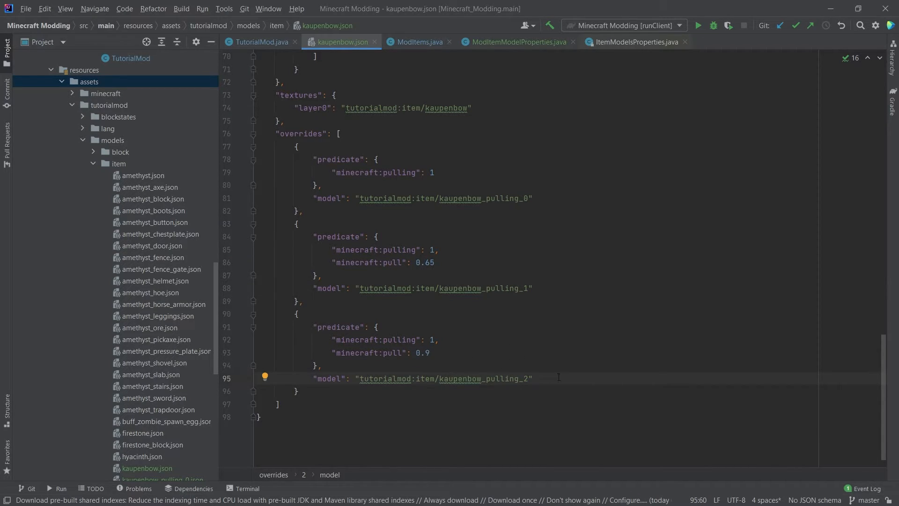
{"action": "scroll", "scroll_direction": "down", "scroll_amount": 3}
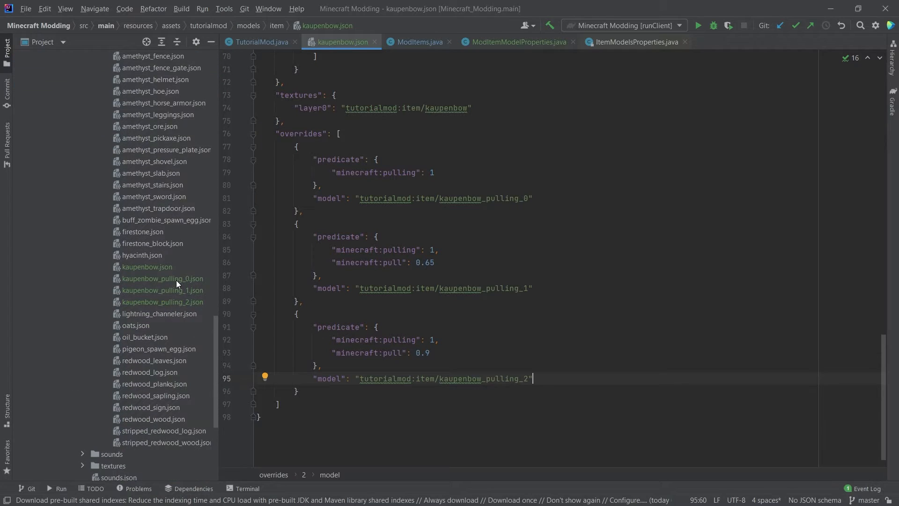
- Open kaupenbow_pulling_0.json and check its kaupenbow parent and layer0 texture
{"action": "double_click", "coordinate": [163, 278]}
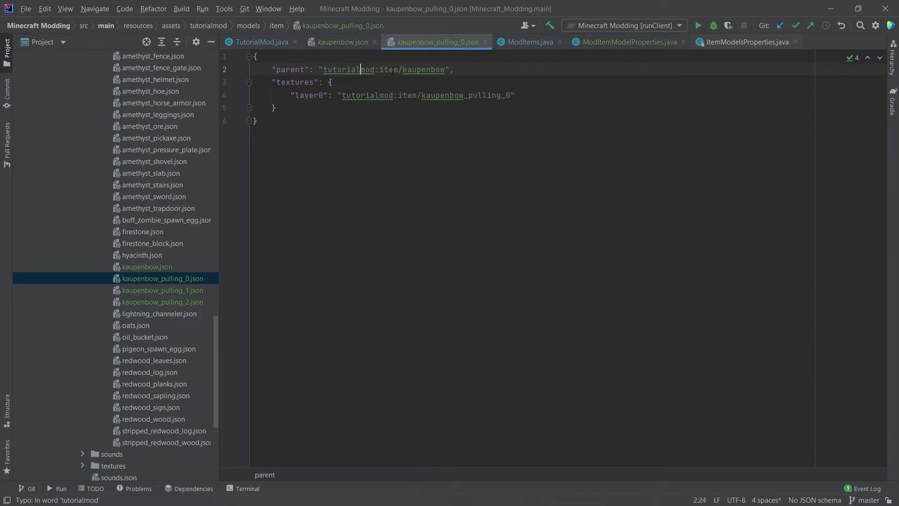
{"action": "left_click", "coordinate": [421, 69]}
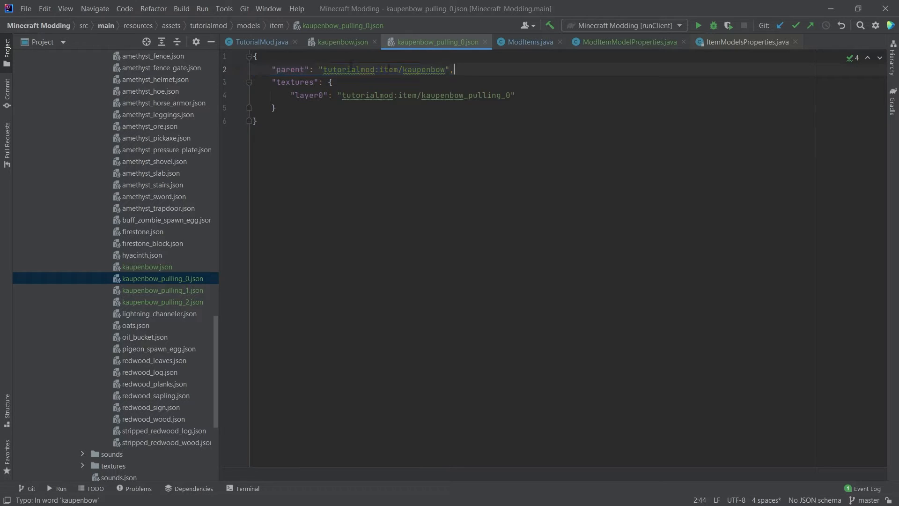
{"action": "left_click", "coordinate": [341, 42]}
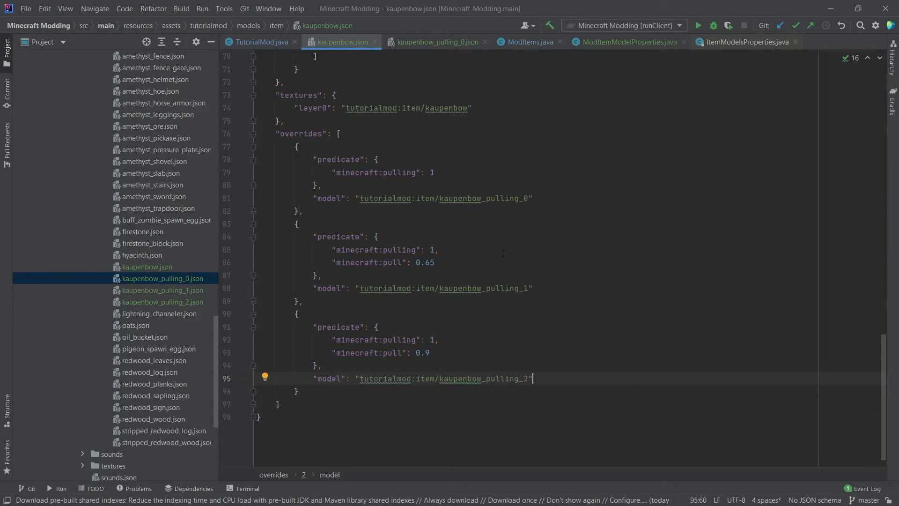
{"action": "left_click", "coordinate": [435, 42]}
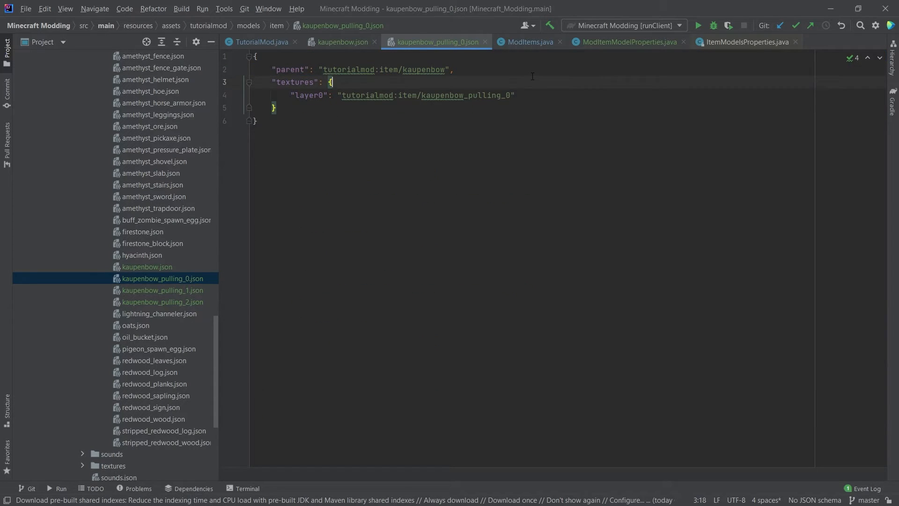